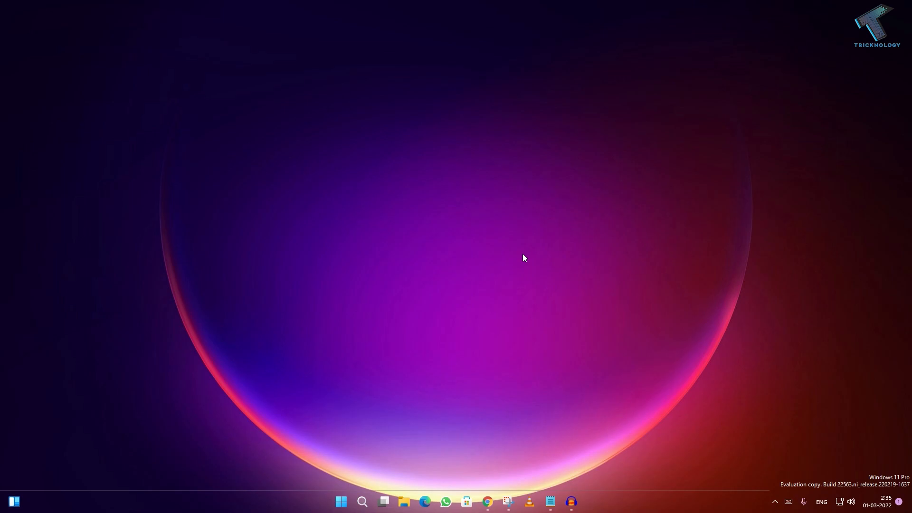
Restart the Windows Explorer process from its context menu in the Task Manager Processes list
key(ctrl+shift+esc)
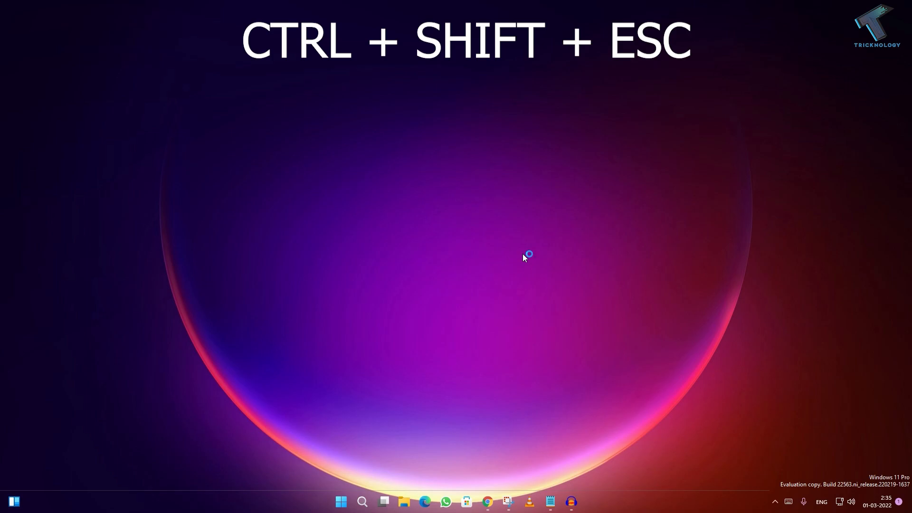
key(Ctrl+Shift+Esc)
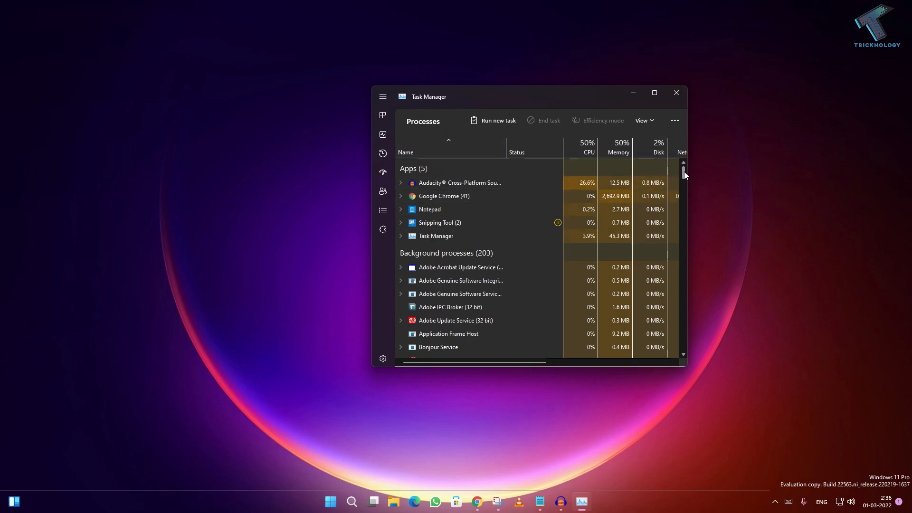
scroll(down, 3)
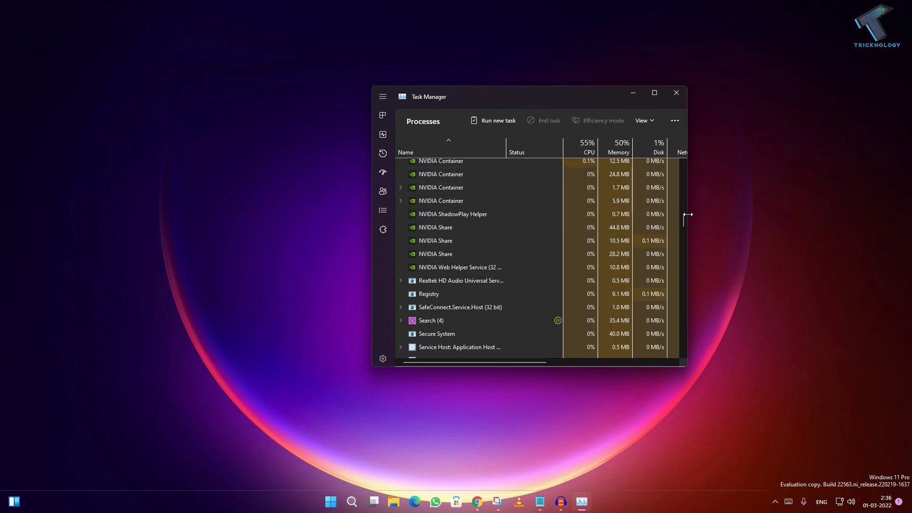
scroll(down, 3)
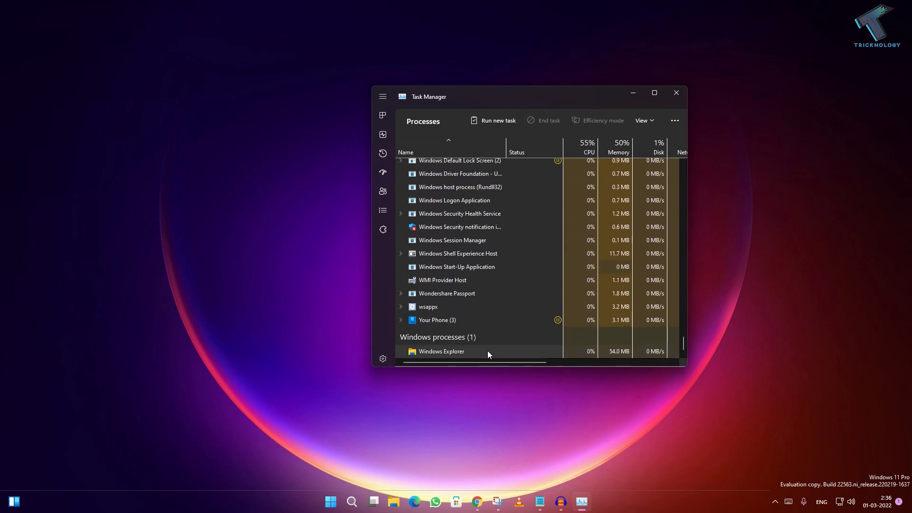
right_click(440, 352)
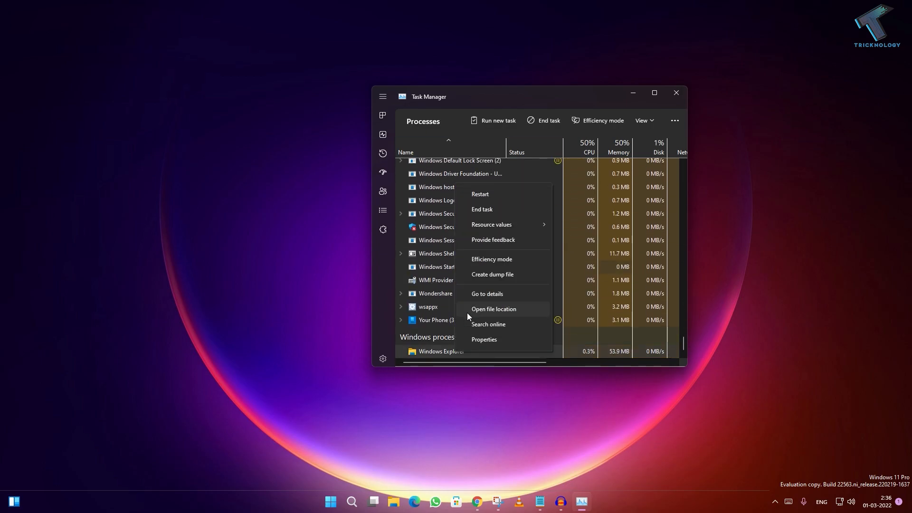
mouse_move(491, 224)
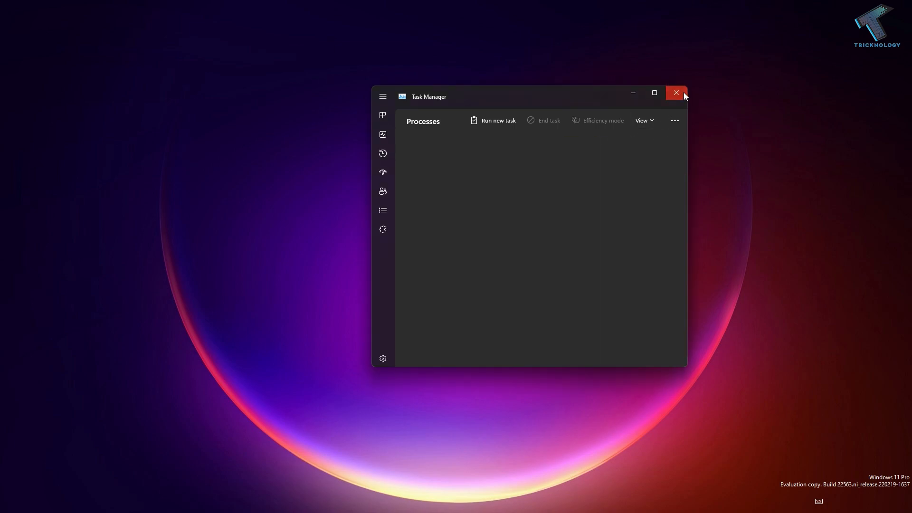
Run 'control /name Microsoft.IndexingOptions' from Win+R after closing Task Manager
click(675, 92)
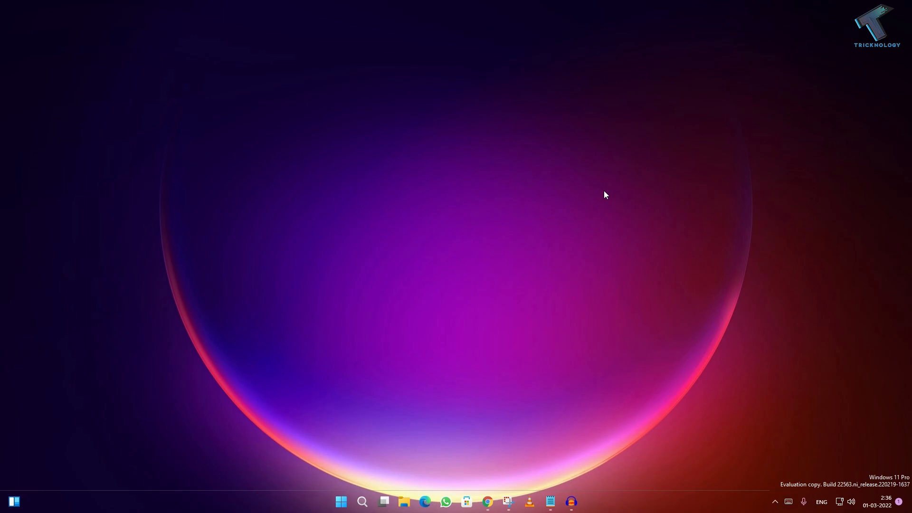
key(Win+r)
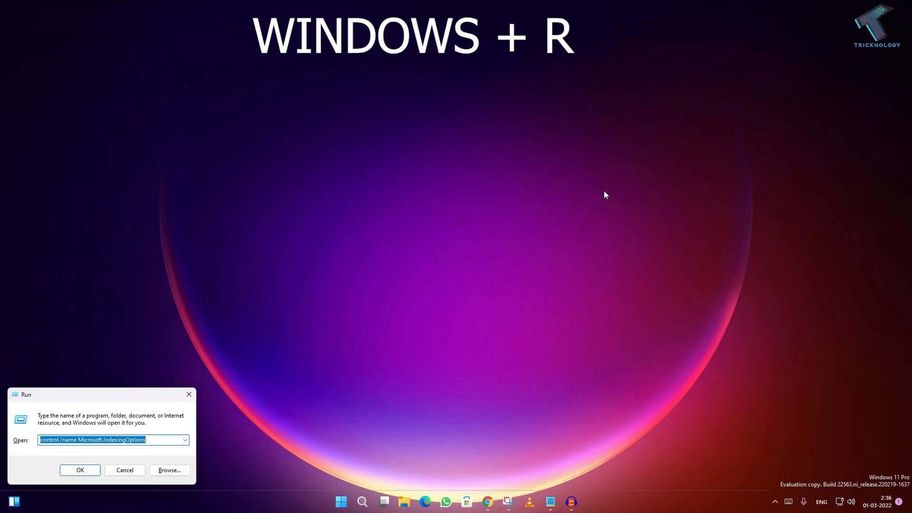
drag(101, 395, 325, 361)
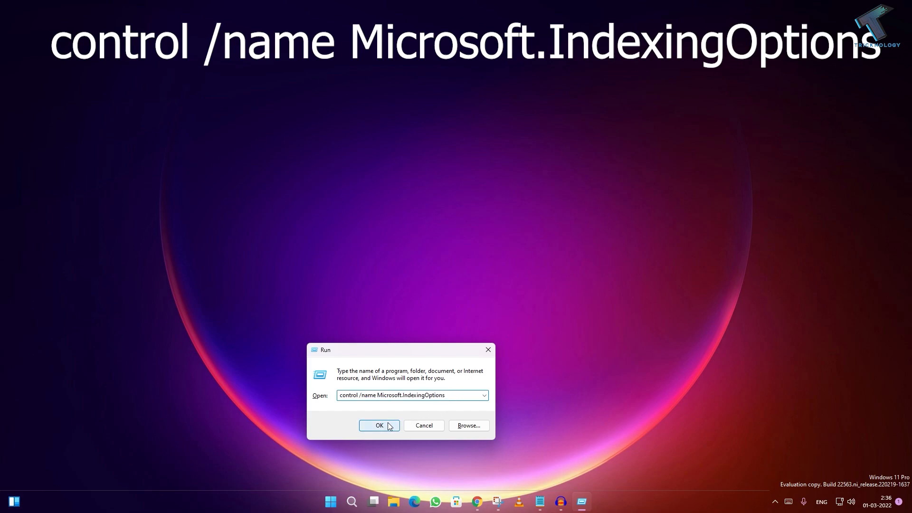
click(379, 425)
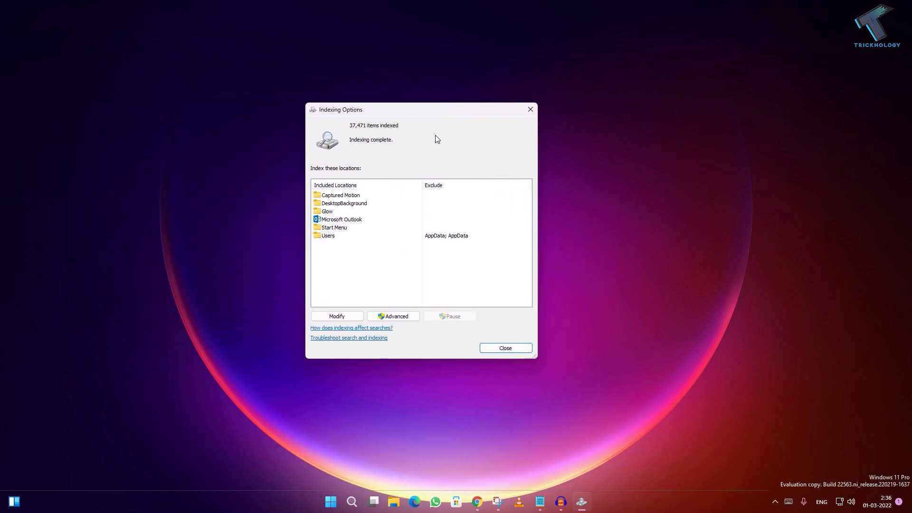
Uncheck the csc:// offline-files entry and Microsoft Outlook among all indexed locations and confirm
click(336, 315)
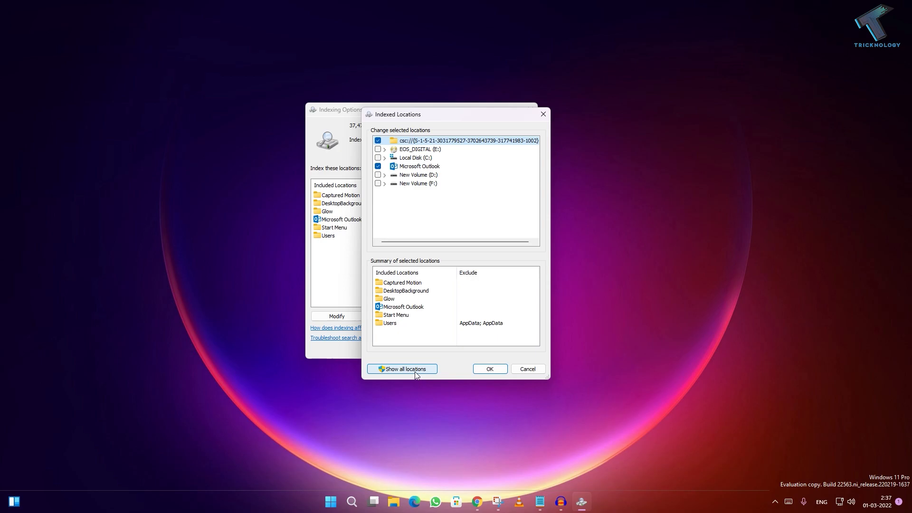
click(401, 368)
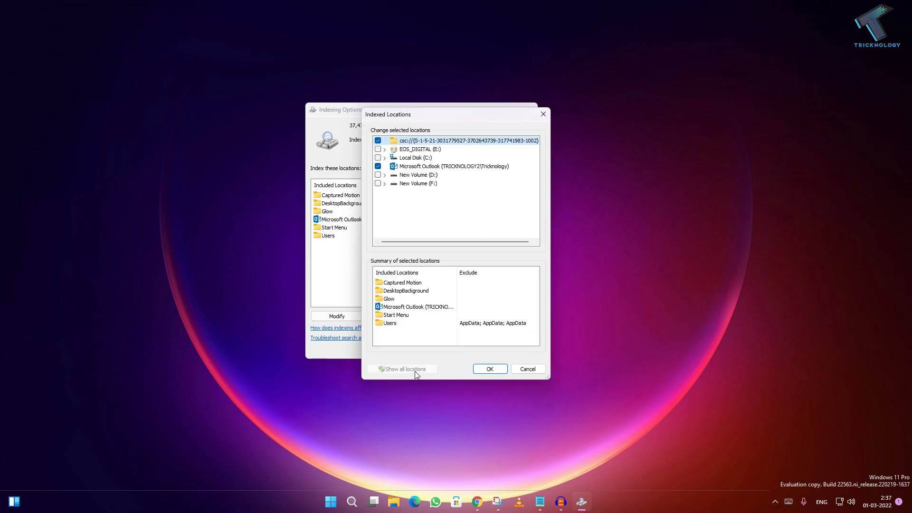
click(377, 141)
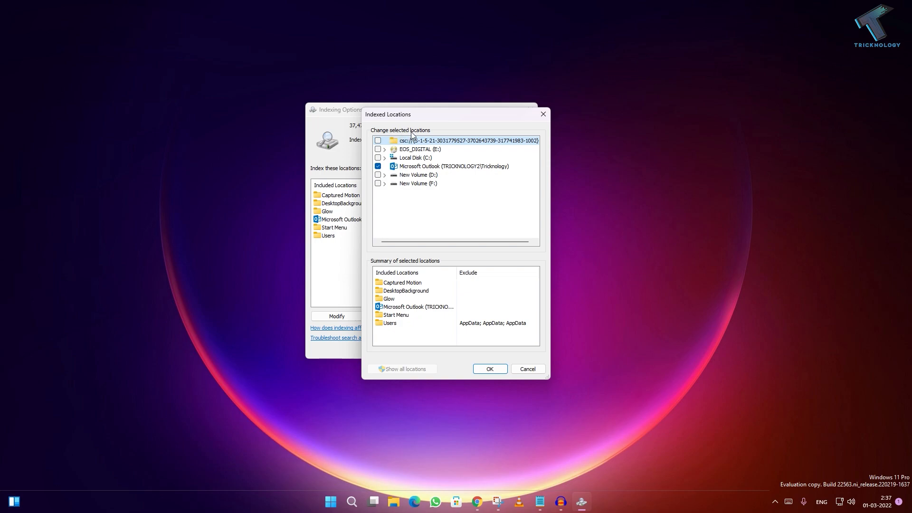
click(377, 165)
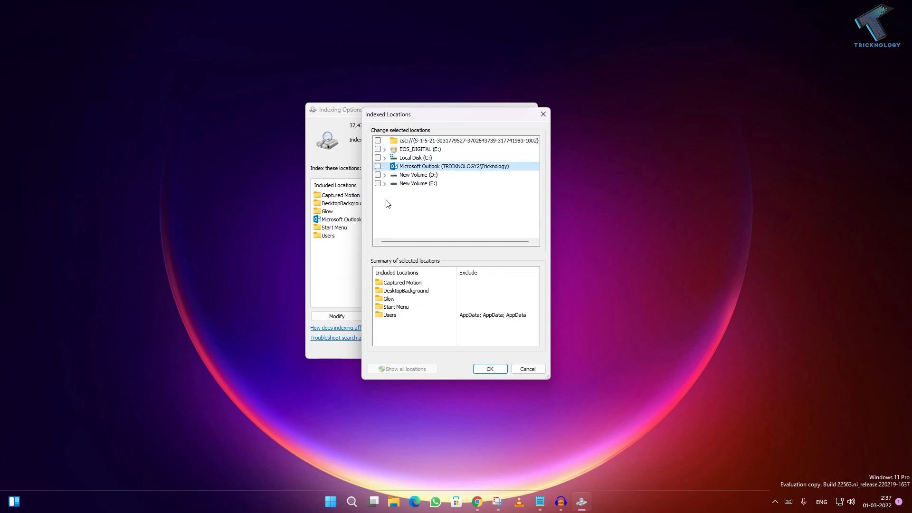
click(489, 368)
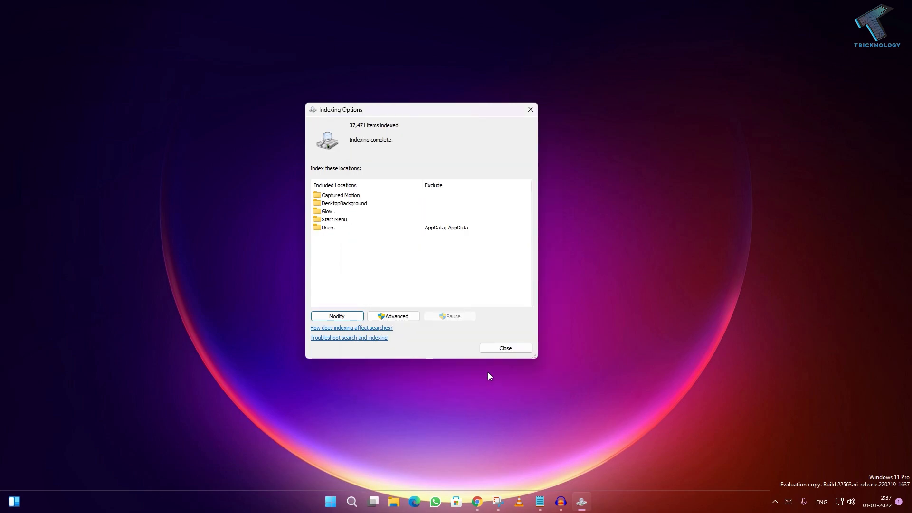
Request a search index rebuild under Advanced > Troubleshooting, reaching the rebuild warning
click(394, 315)
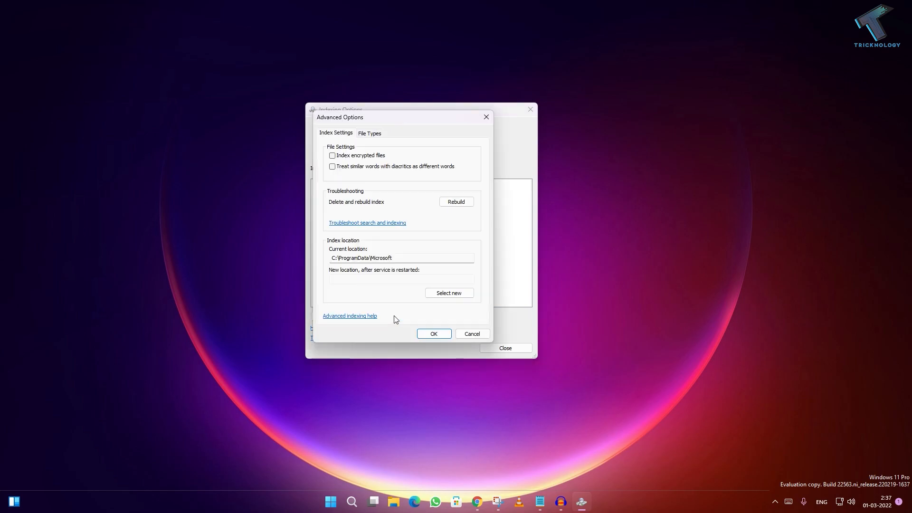
mouse_move(339, 206)
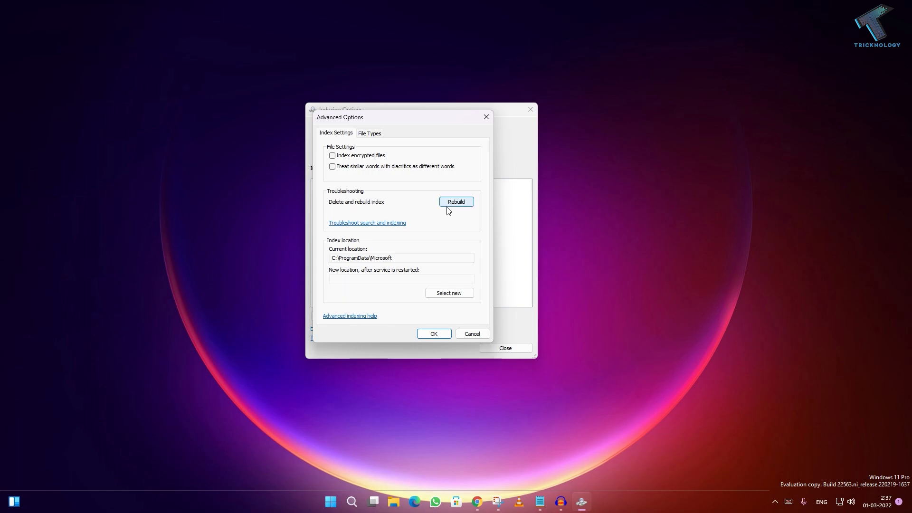
click(456, 201)
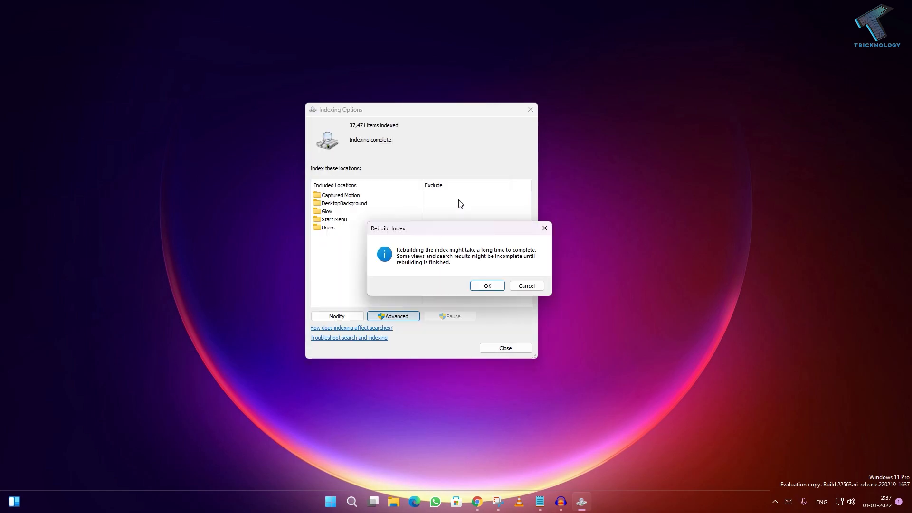